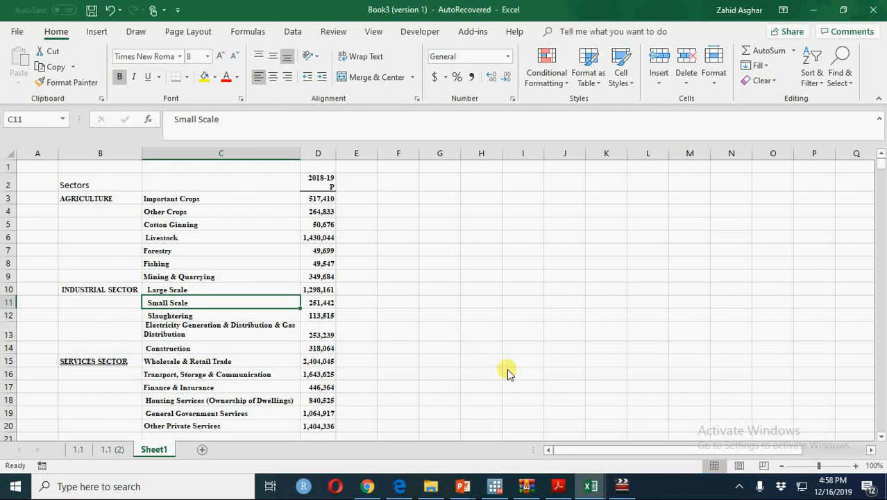
mouse_move(96, 206)
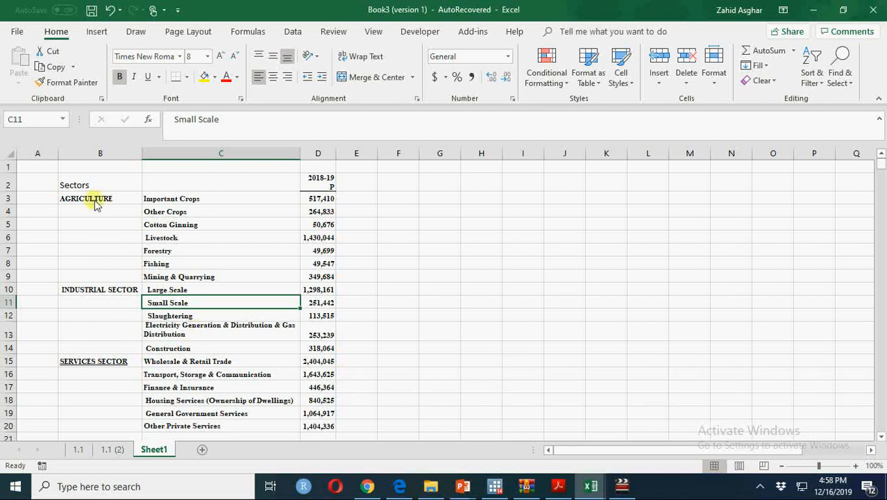
Select the whole sectors table B2:D20 and insert a Treemap chart from the Hierarchy options.
click(86, 199)
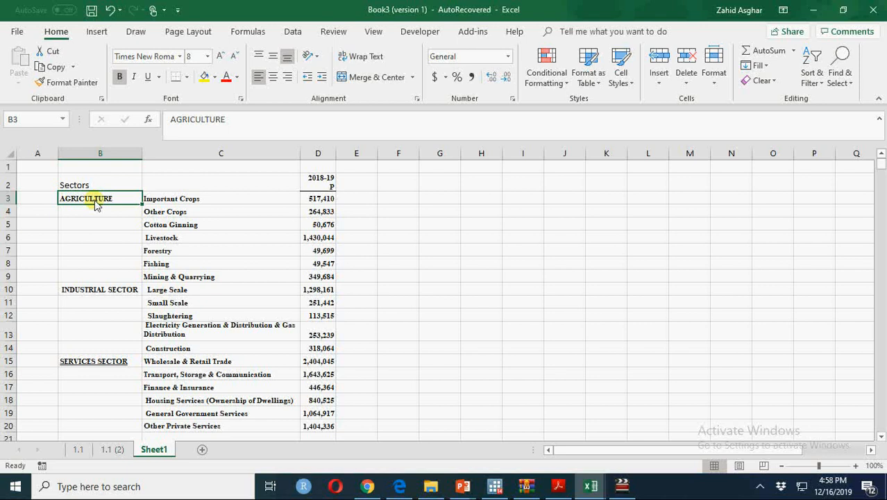
mouse_move(174, 198)
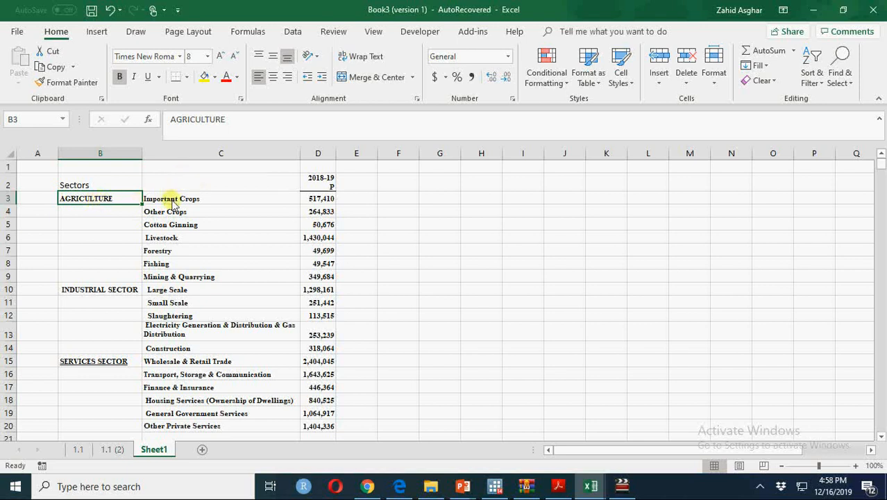
mouse_move(132, 290)
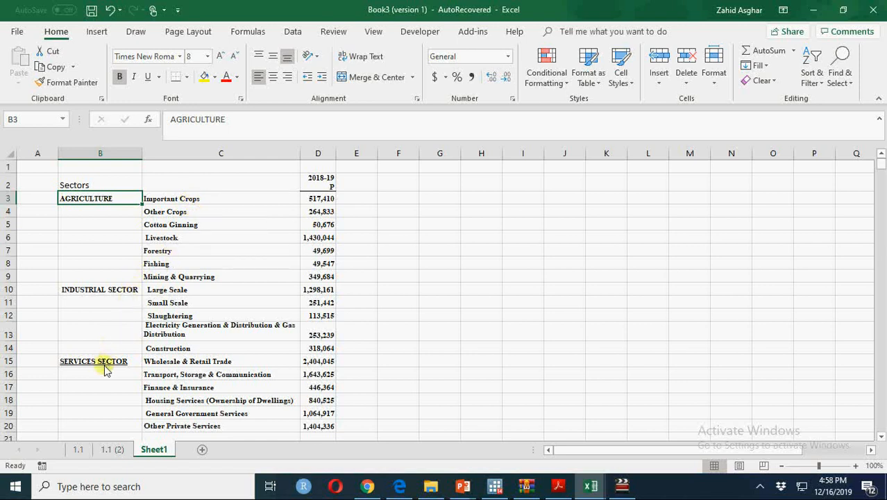
mouse_move(135, 275)
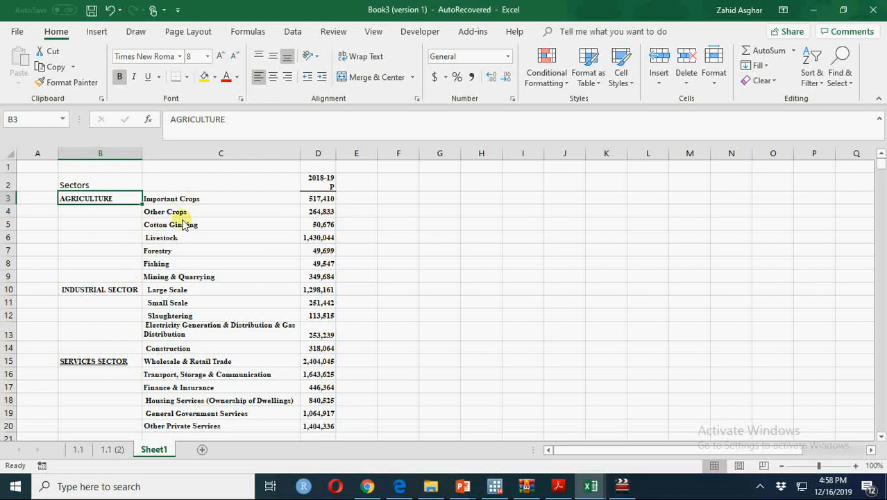
mouse_move(223, 208)
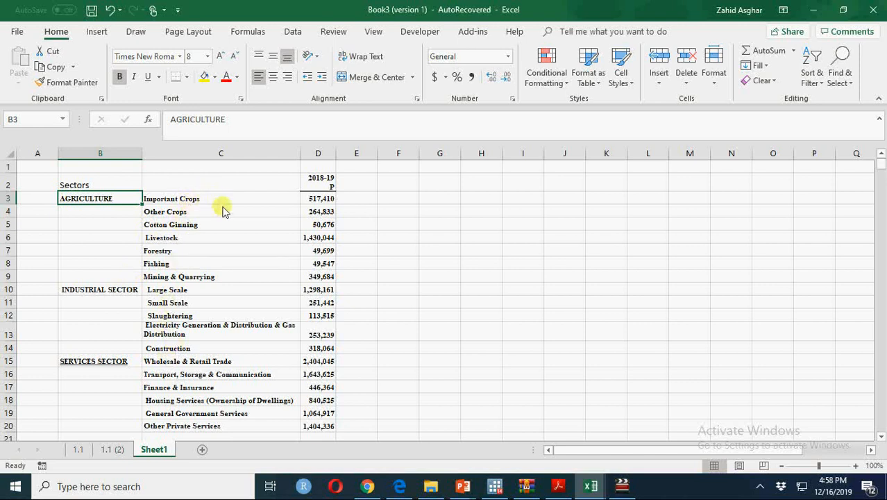
mouse_move(194, 219)
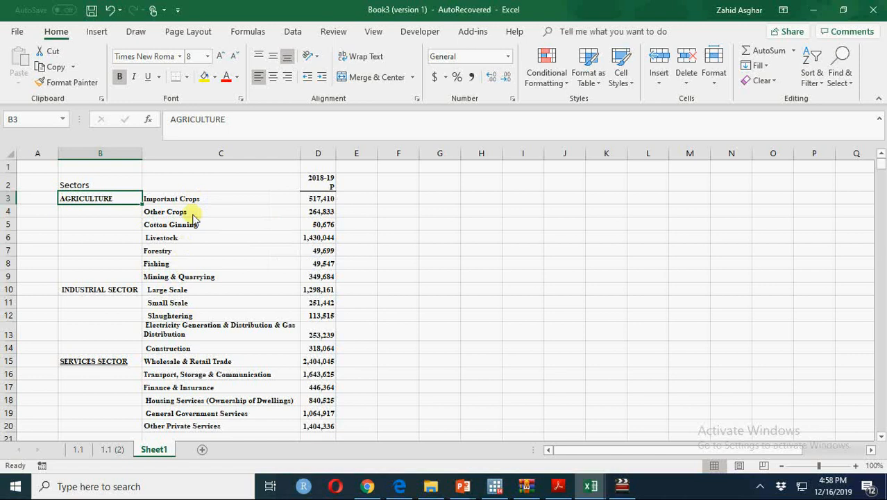
mouse_move(136, 237)
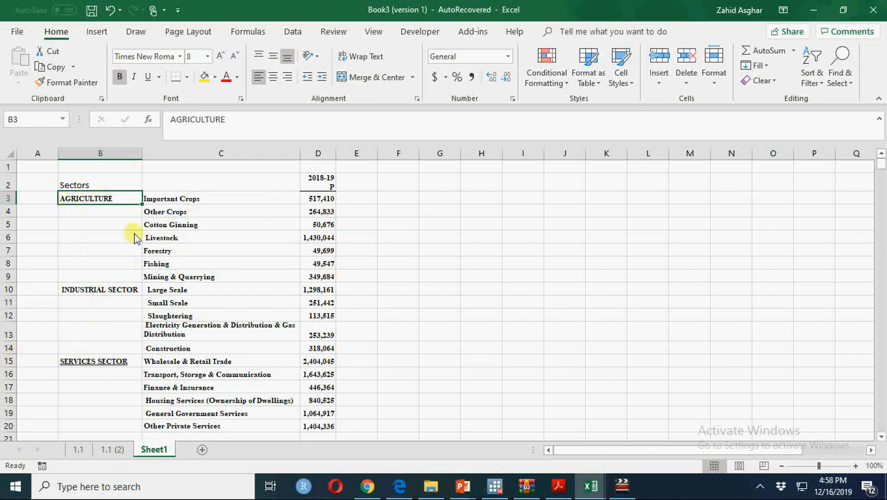
mouse_move(103, 277)
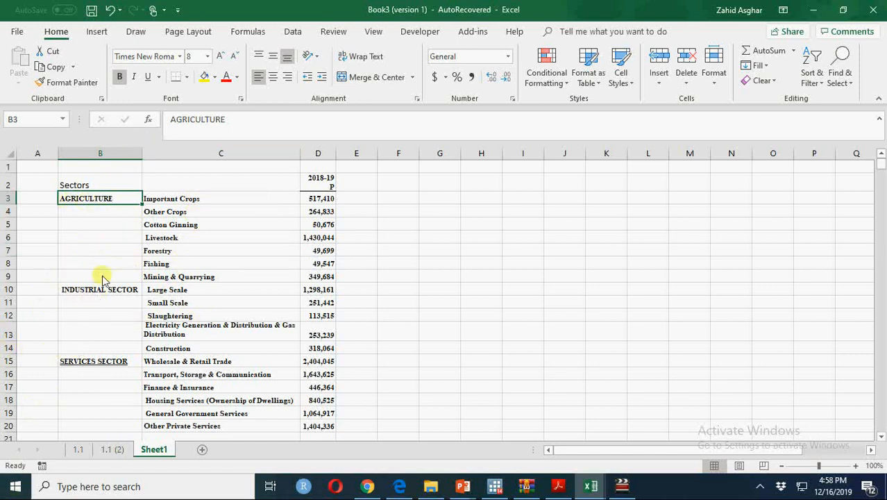
mouse_move(217, 213)
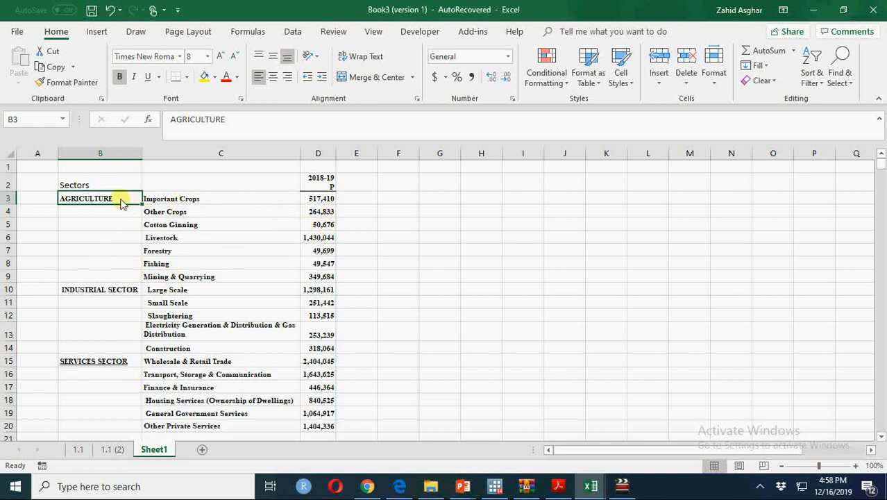
click(171, 199)
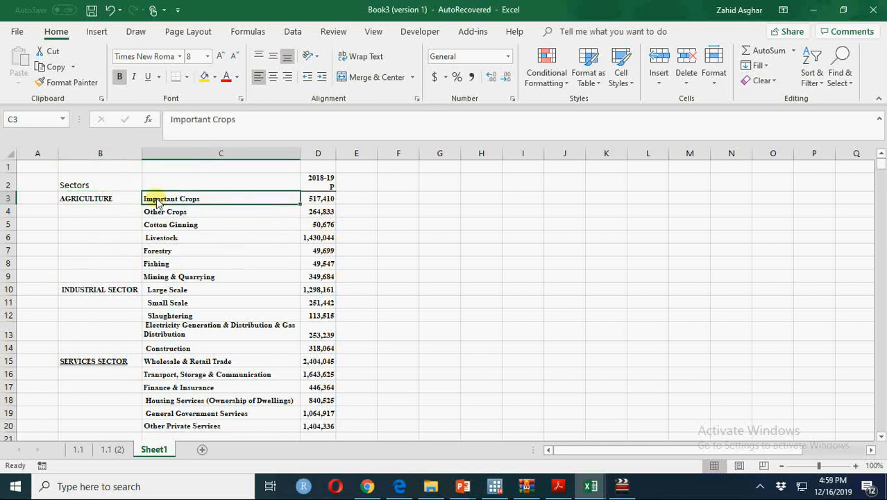
click(100, 197)
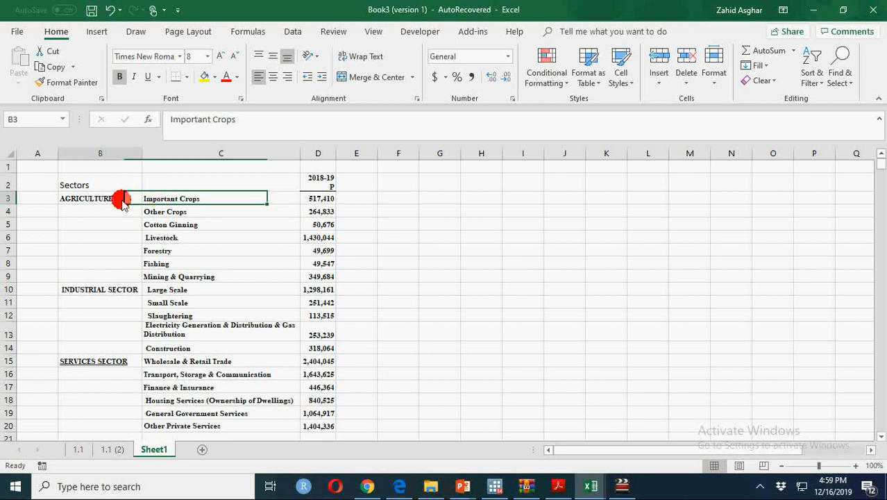
drag(100, 198, 318, 197)
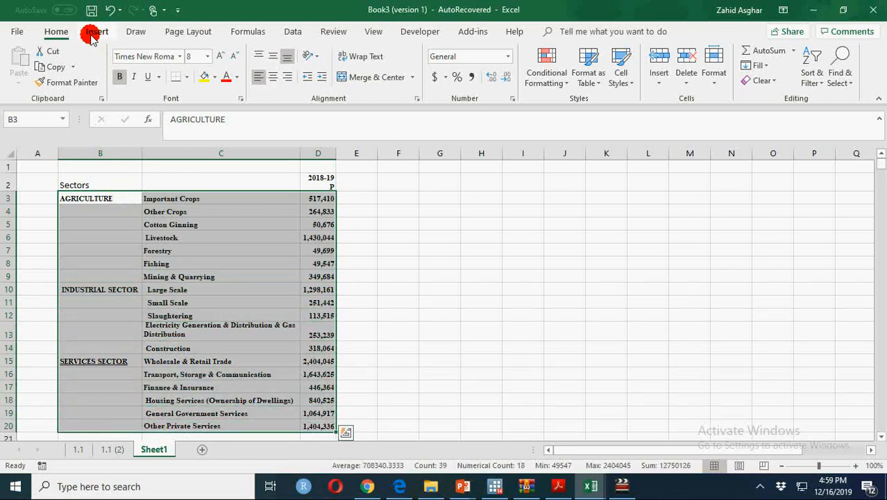
click(102, 32)
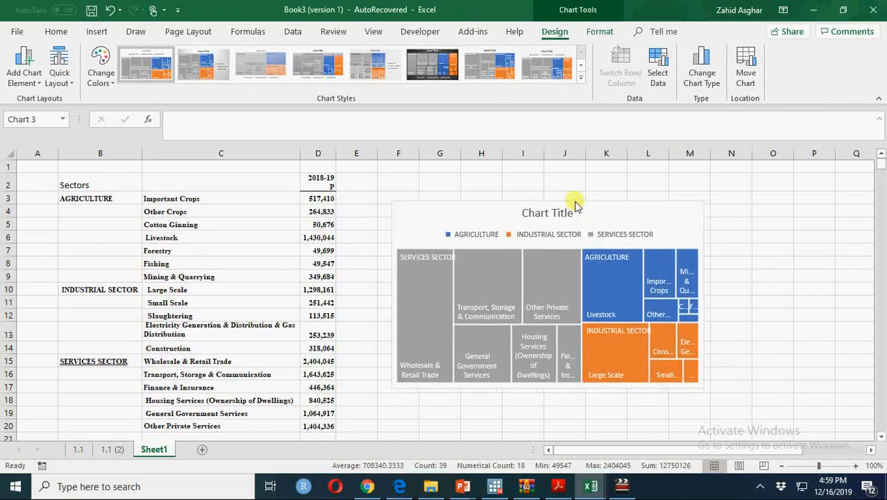
Delete the chart title and legend and apply a dark Chart Style to the treemap.
click(547, 212)
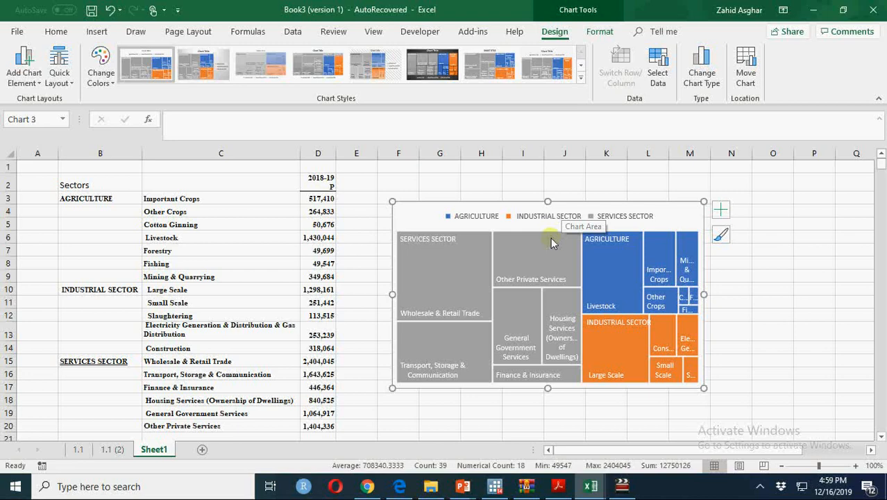
click(548, 216)
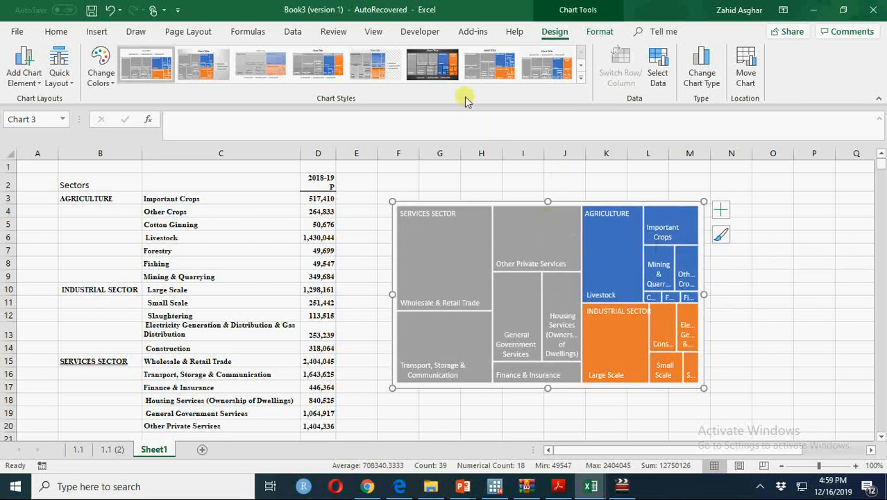
click(431, 64)
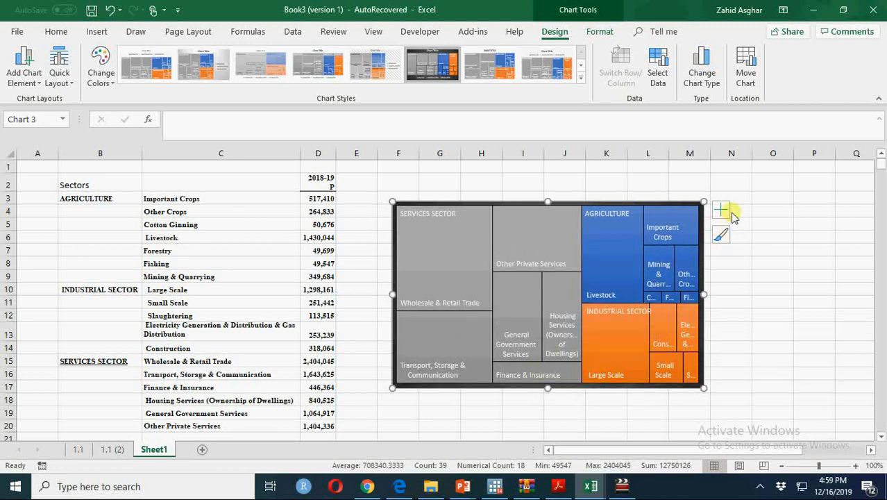
click(719, 209)
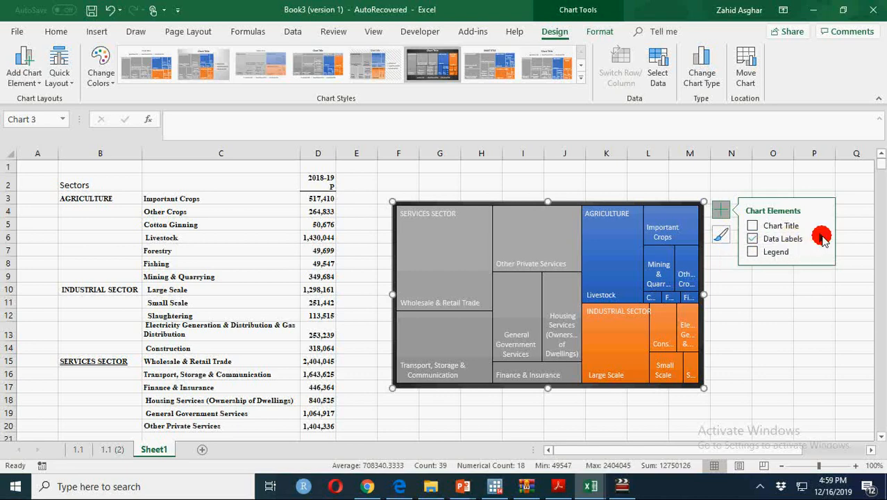
Tick Value in Format Data Labels so each box shows its name and value.
click(752, 239)
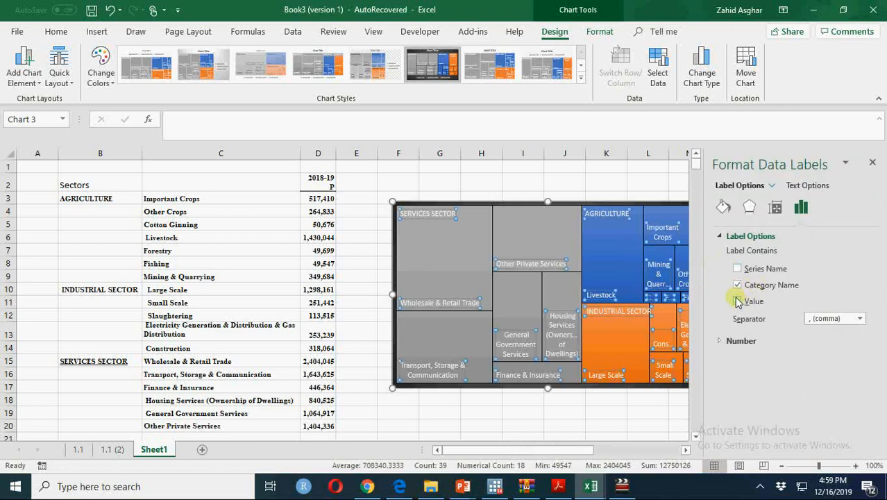
click(737, 300)
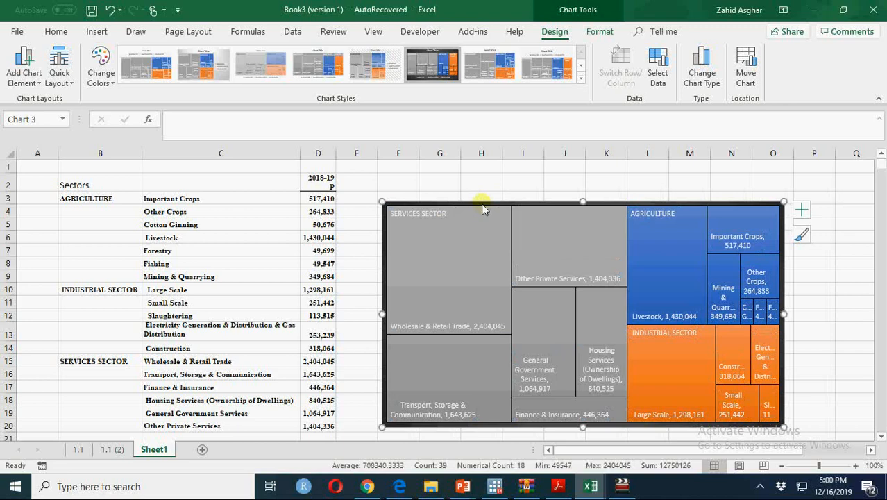
Merge F2:O2 left-aligned and enter 'Share of various sectors of economy in Rs.Million for Pakistan'.
click(397, 182)
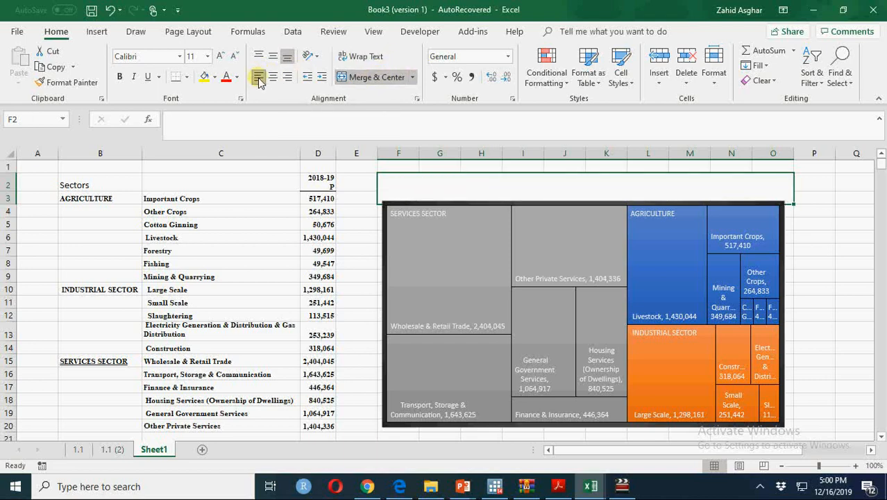
mouse_move(258, 57)
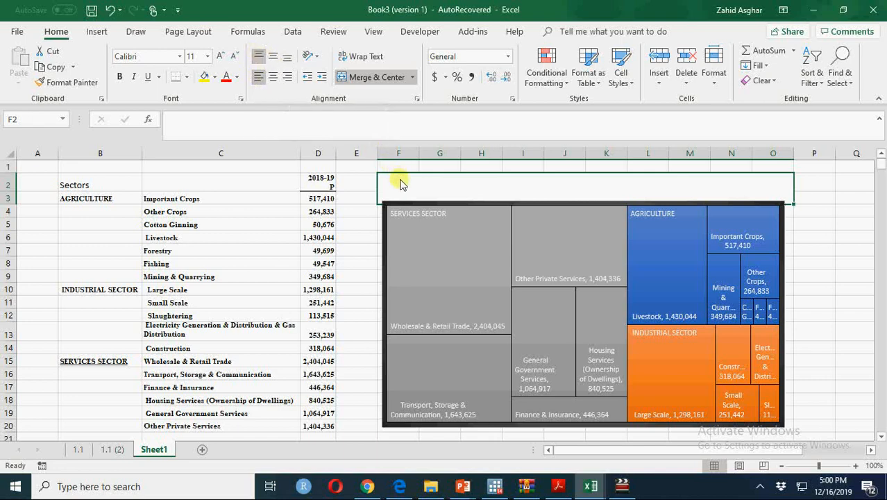
text(Share of)
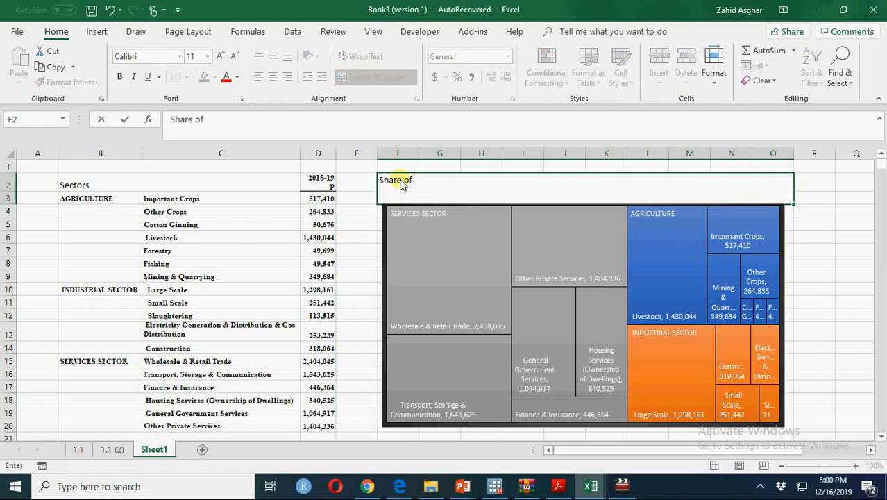
text(various)
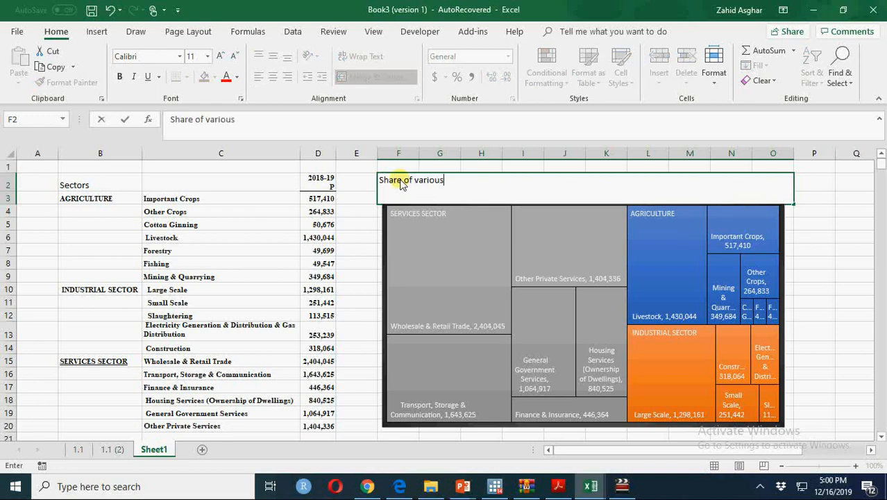
text(sectors of economy in)
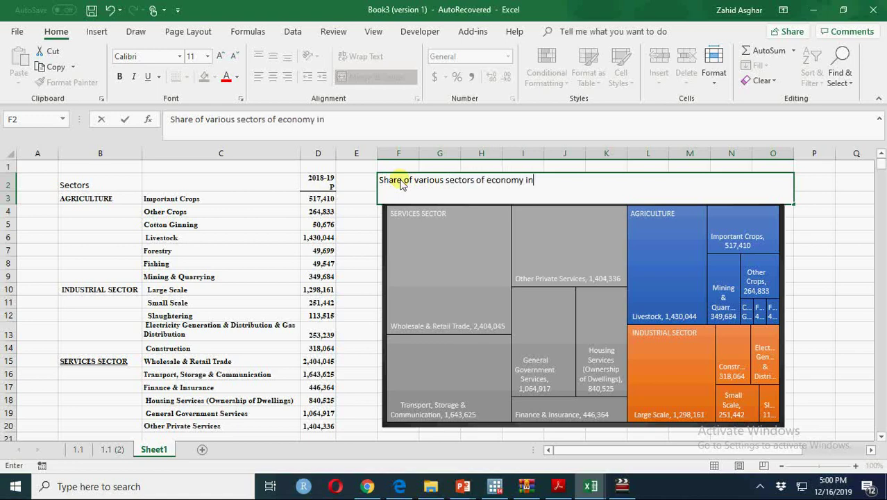
text(Rs.)
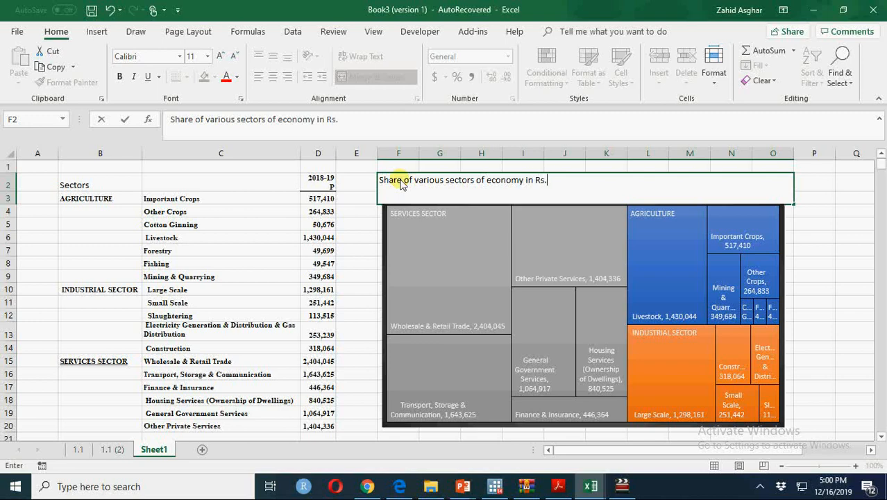
text(Million for)
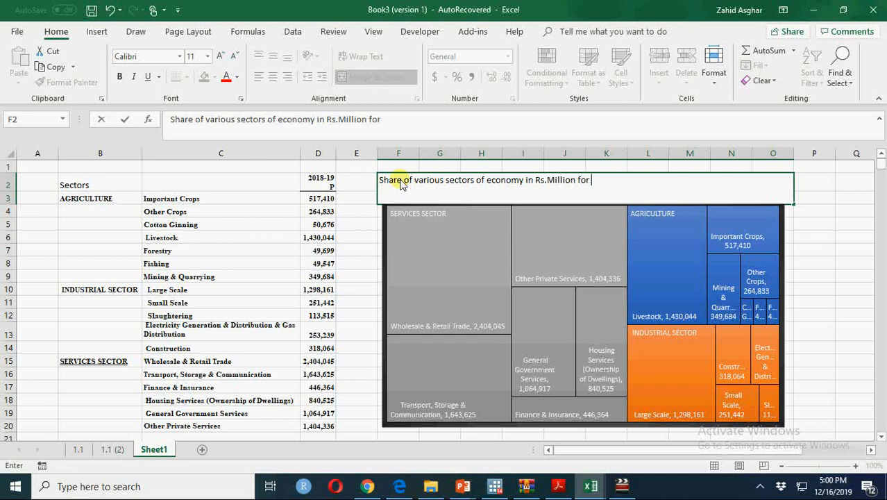
text(Pakistan)
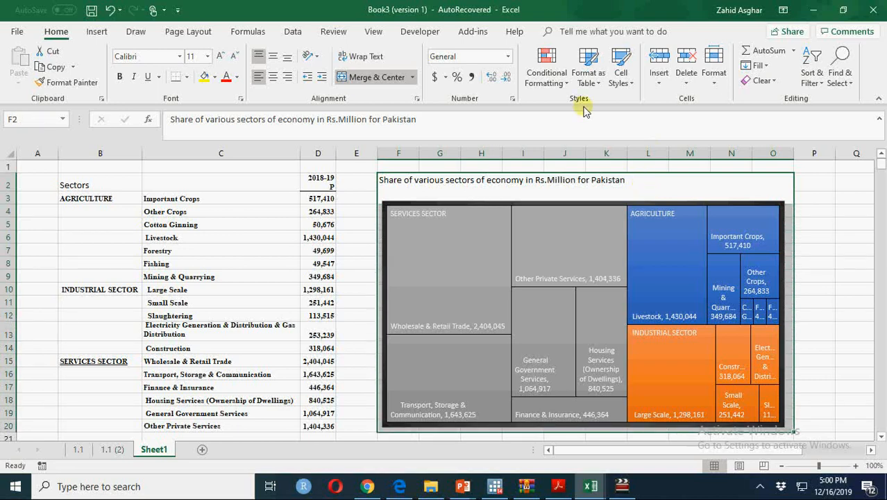
mouse_move(204, 85)
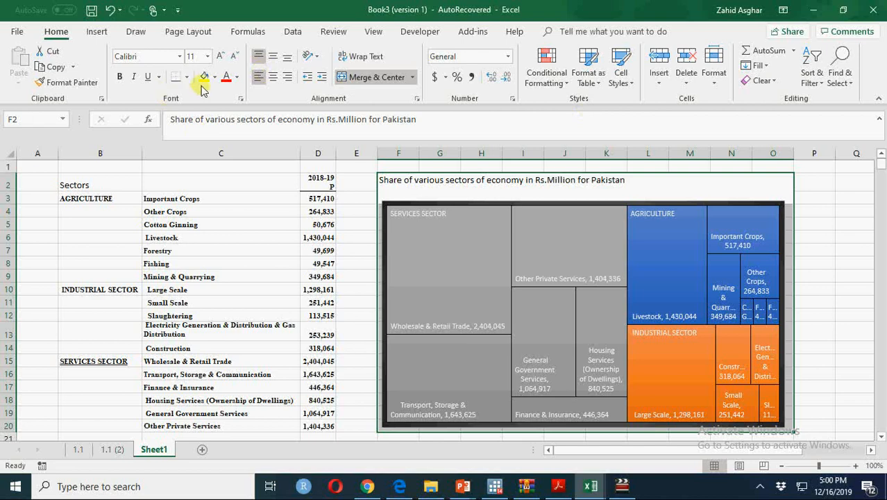
Give the title a pale blue fill, larger text and the Century font, then copy F2:O20.
click(216, 78)
text(16)
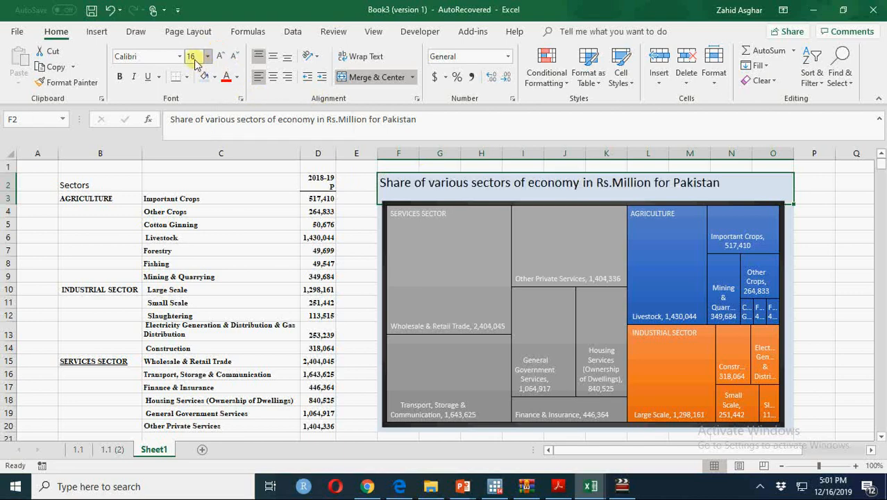
click(179, 56)
text(Century)
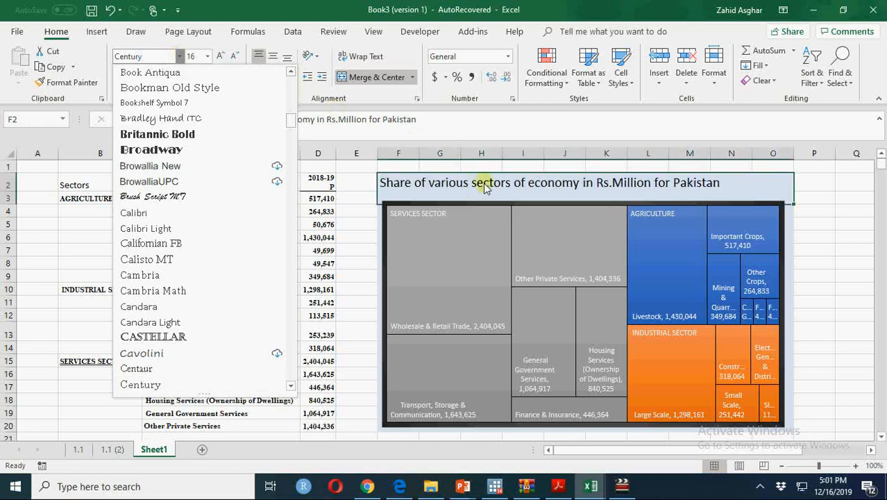
click(707, 192)
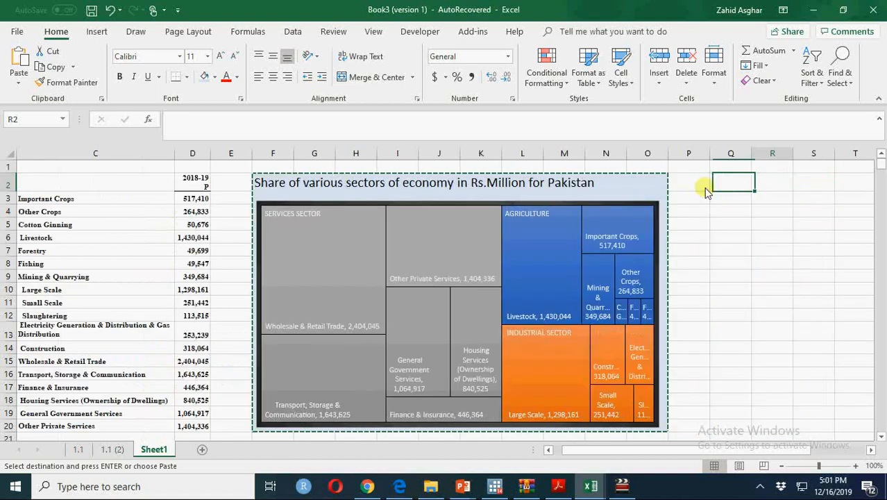
Paste the copied block at Q2 as a Linked Picture and turn the original title text red.
scroll(right, 3)
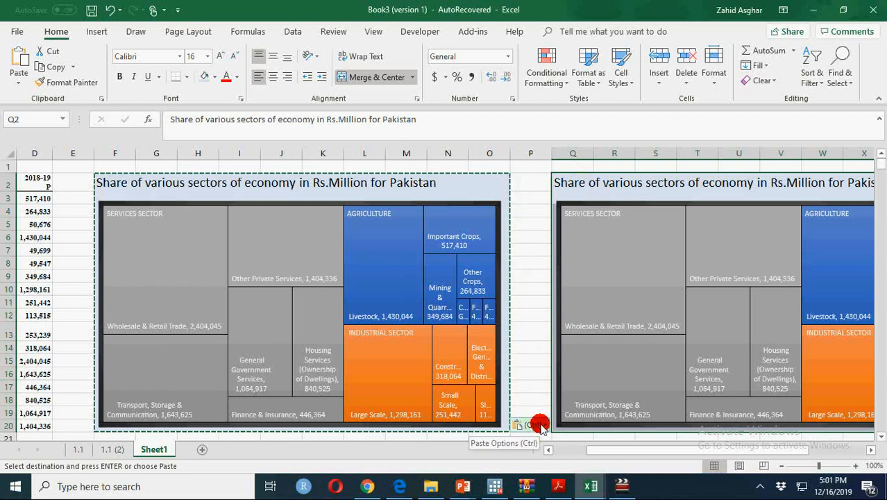
click(522, 425)
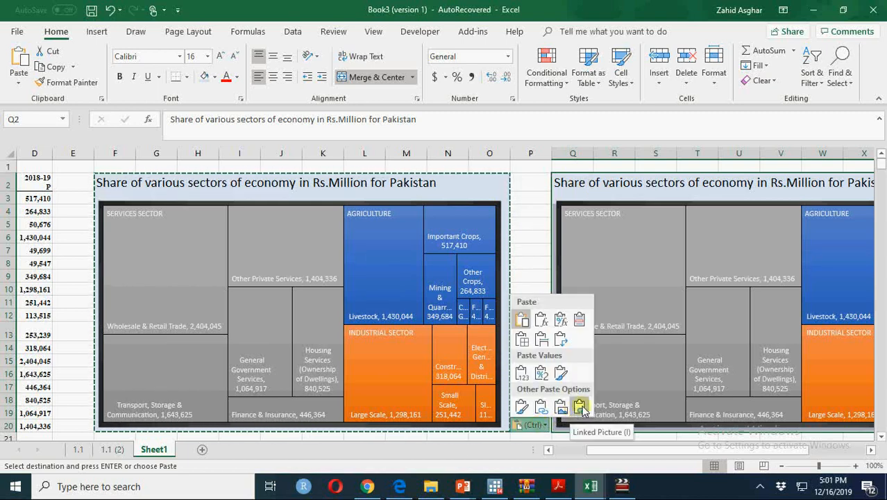
click(580, 408)
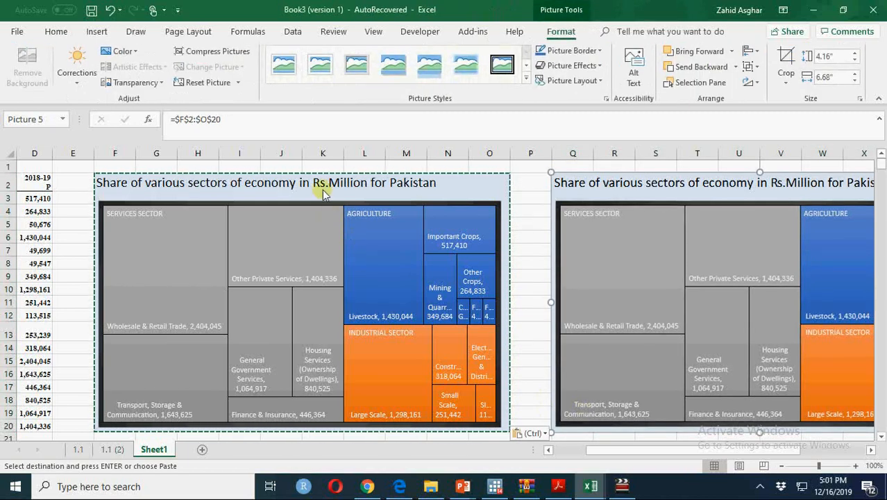
click(322, 186)
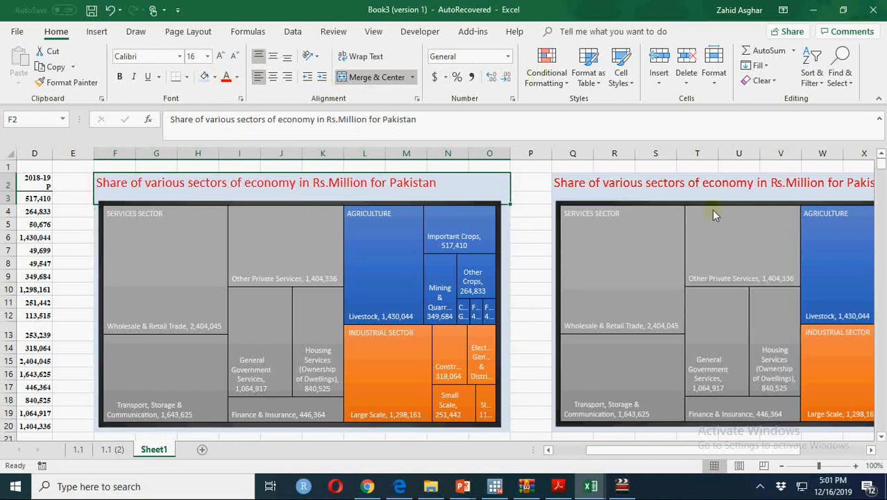
mouse_move(419, 427)
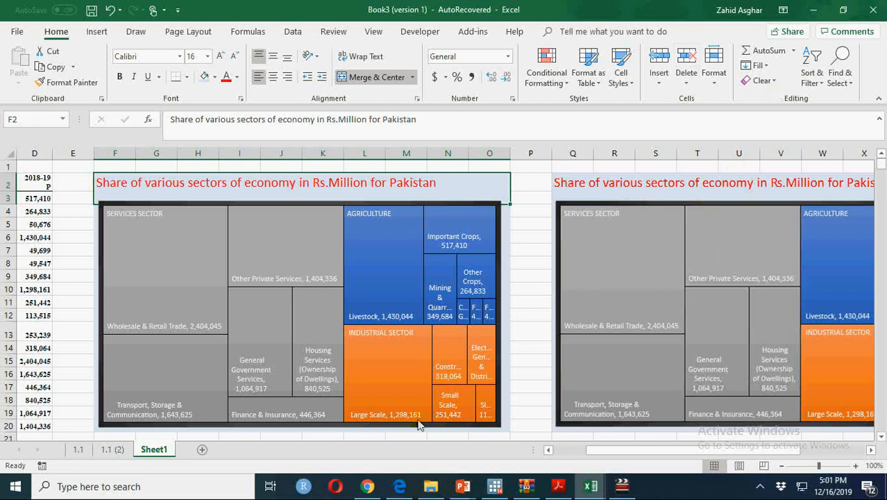
mouse_move(169, 232)
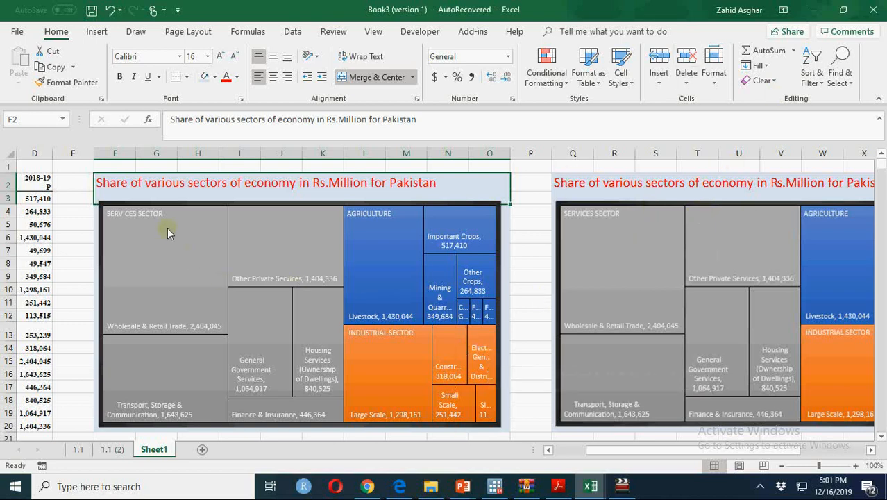
mouse_move(317, 388)
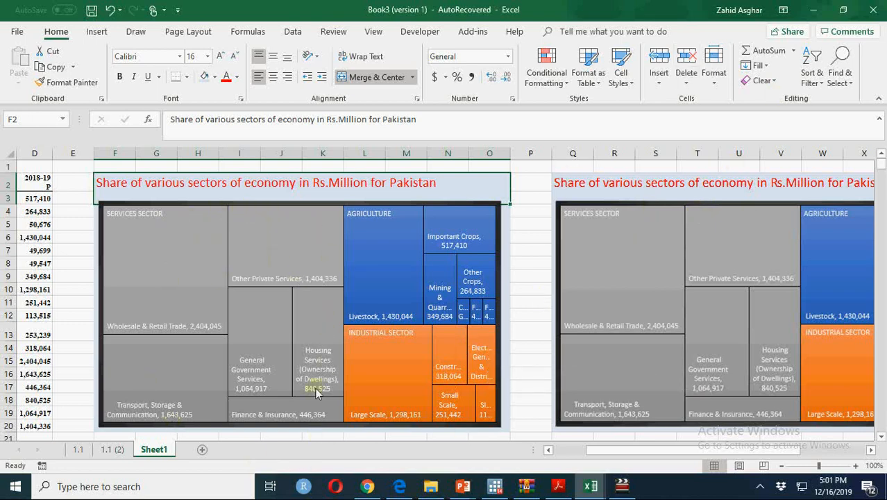
mouse_move(351, 311)
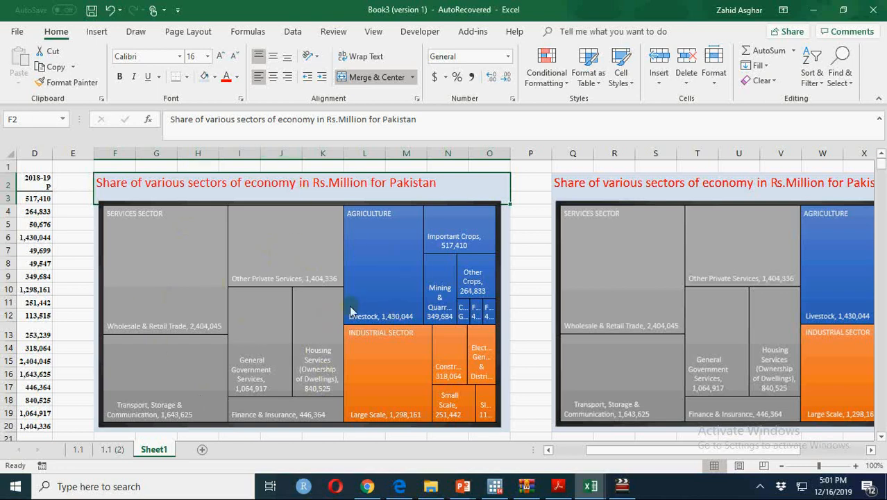
mouse_move(483, 265)
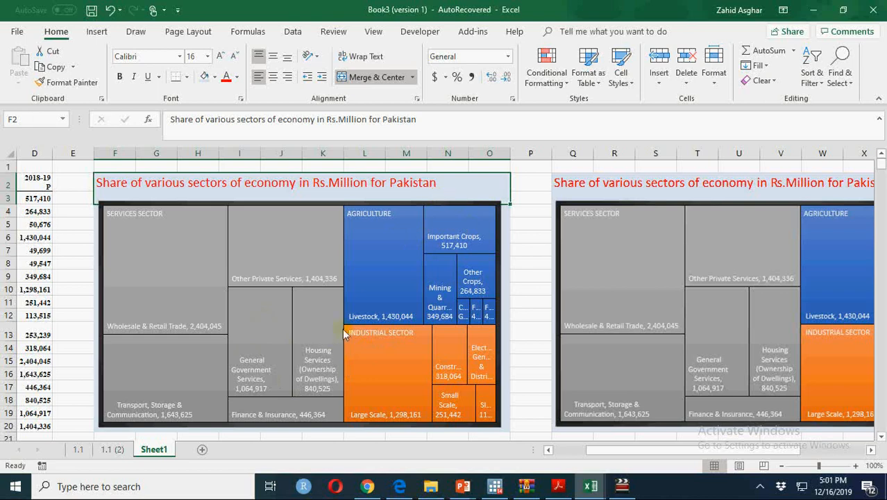
mouse_move(338, 333)
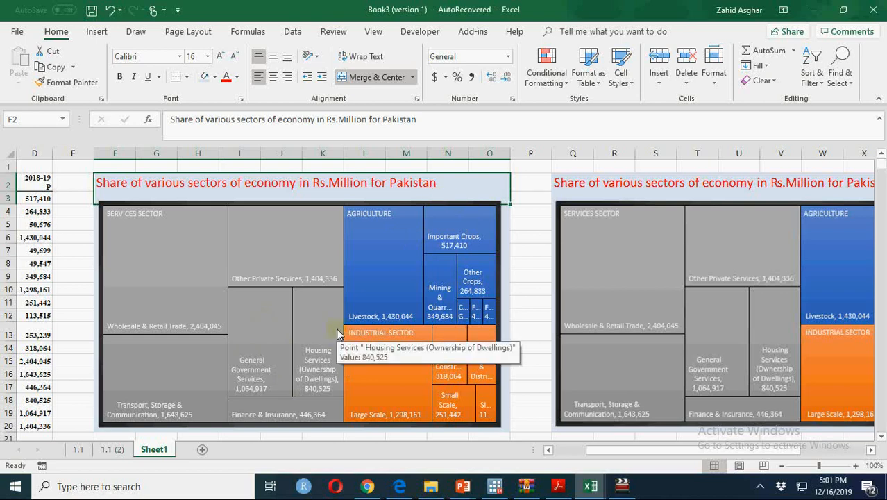